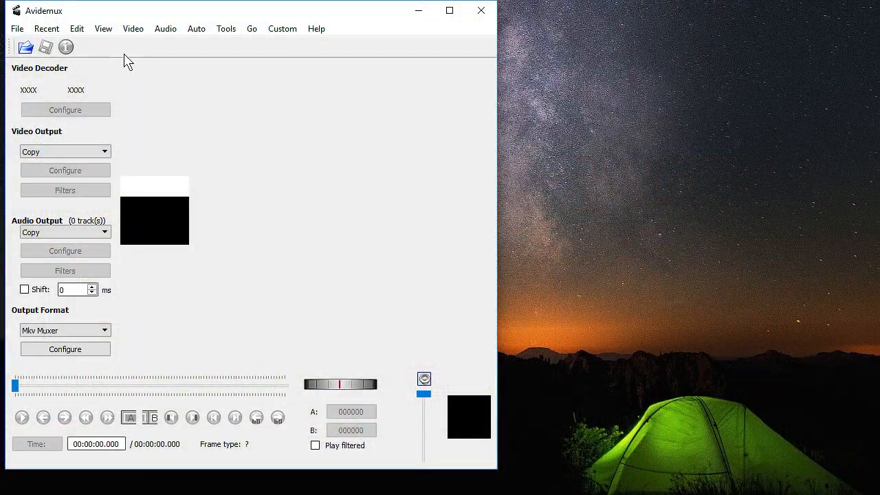
mouse_move(498, 239)
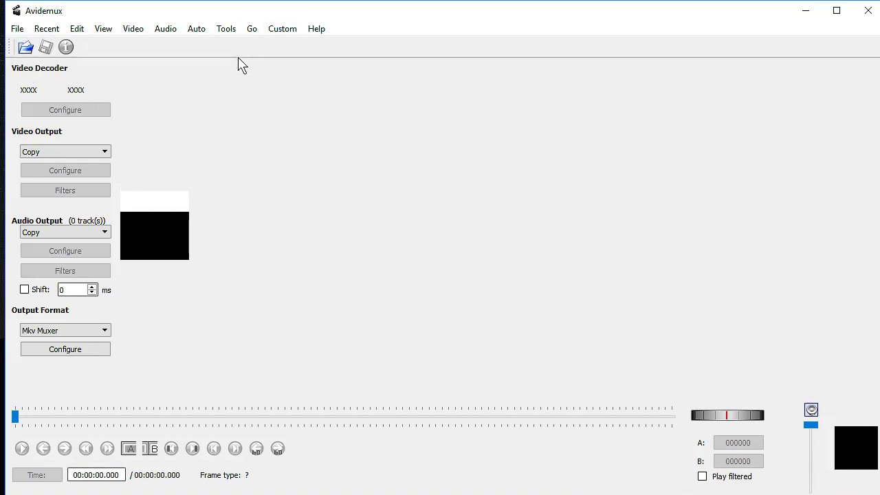
mouse_move(172, 81)
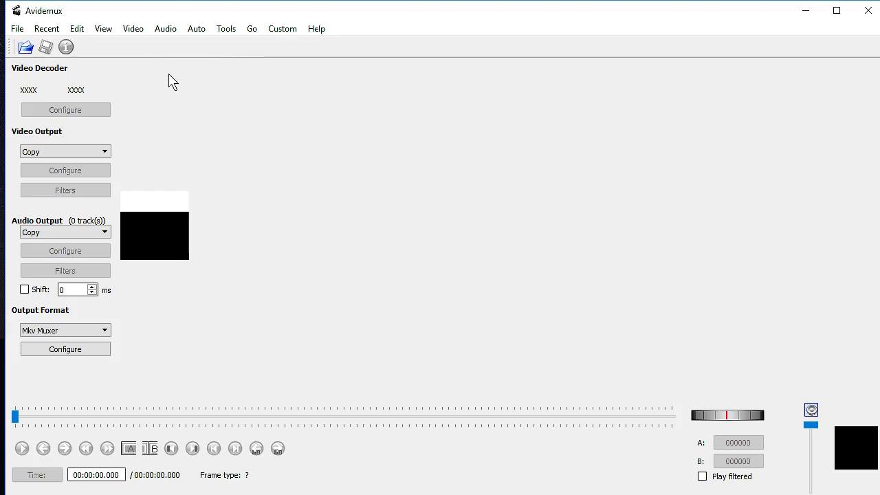
mouse_move(107, 66)
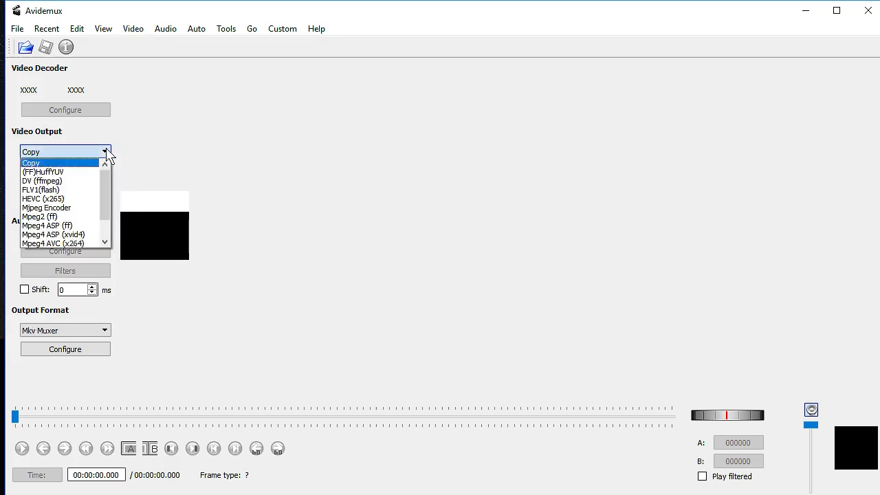
Keep Video Output on Copy and choose MP4 Muxer as the output container
click(30, 163)
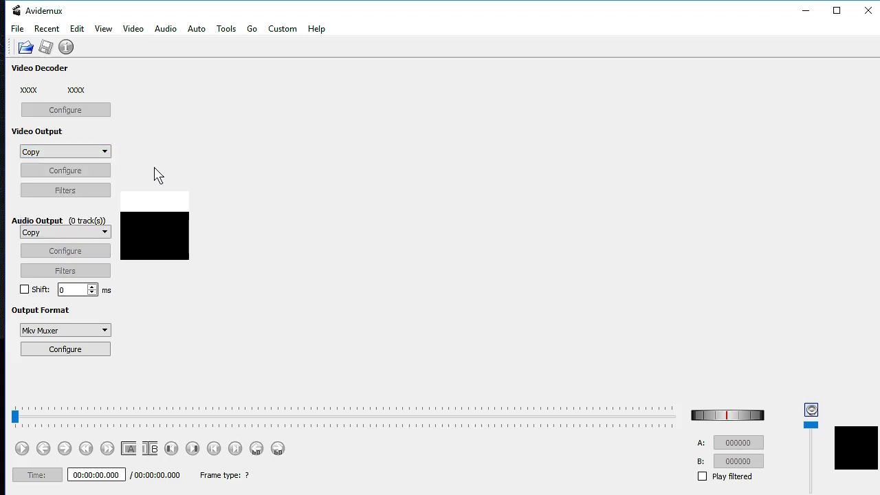
mouse_move(43, 322)
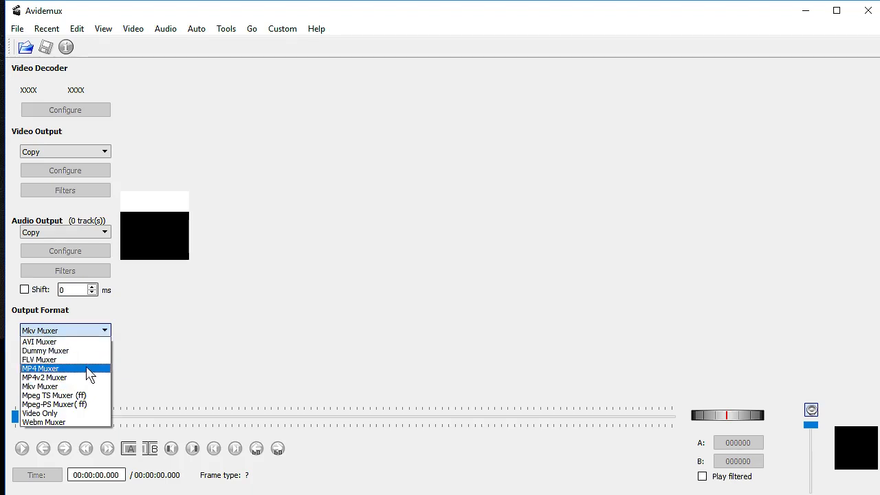
click(40, 369)
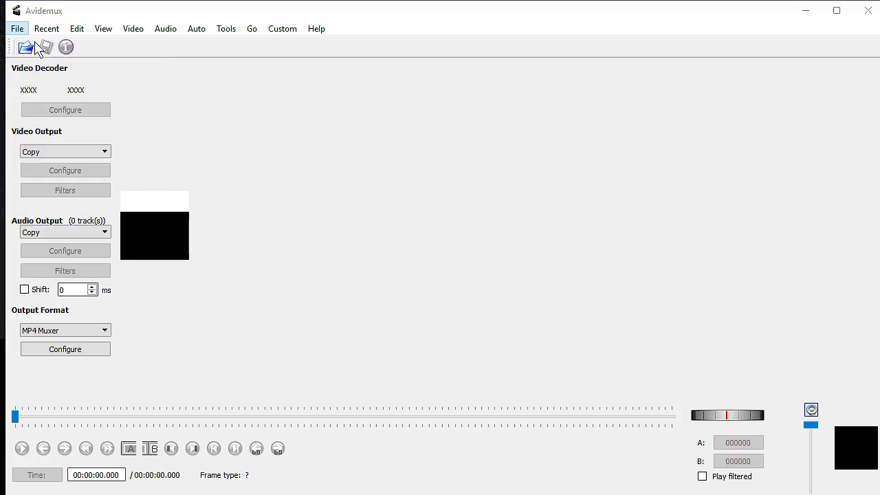
Load the Snake At Night Market video, play it briefly and scrub to about 12 seconds
click(25, 47)
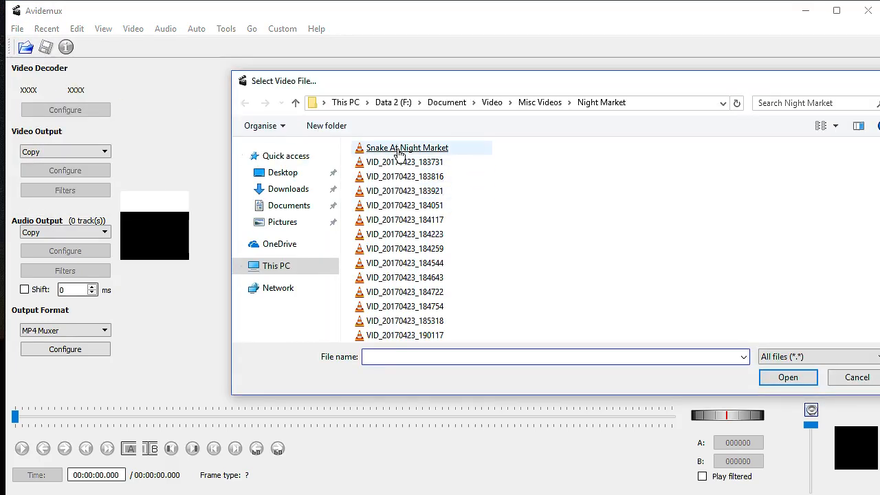
click(788, 377)
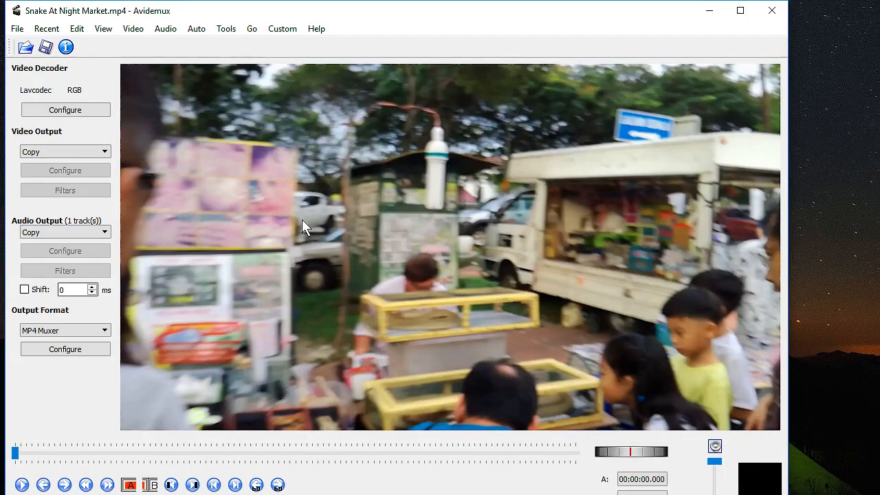
mouse_move(250, 385)
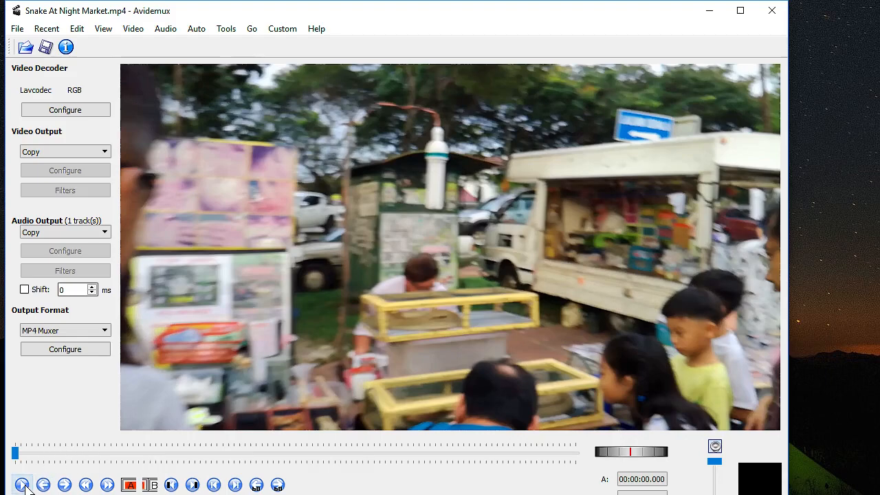
click(22, 484)
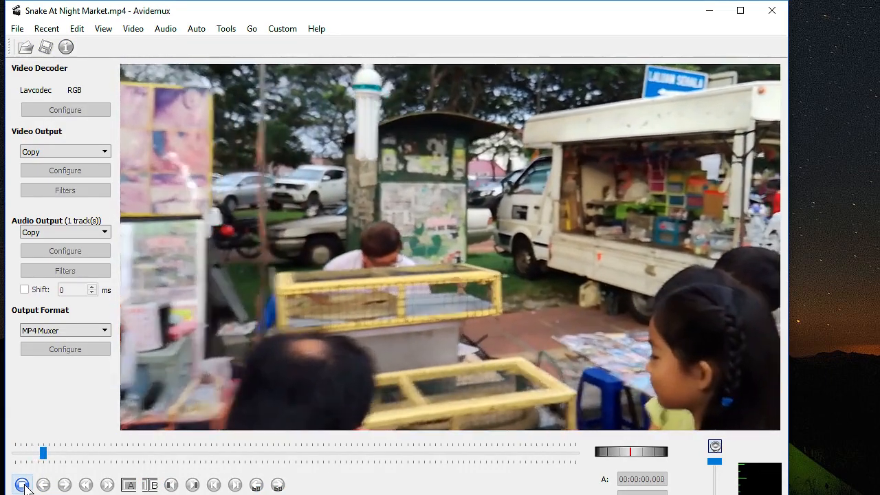
click(22, 484)
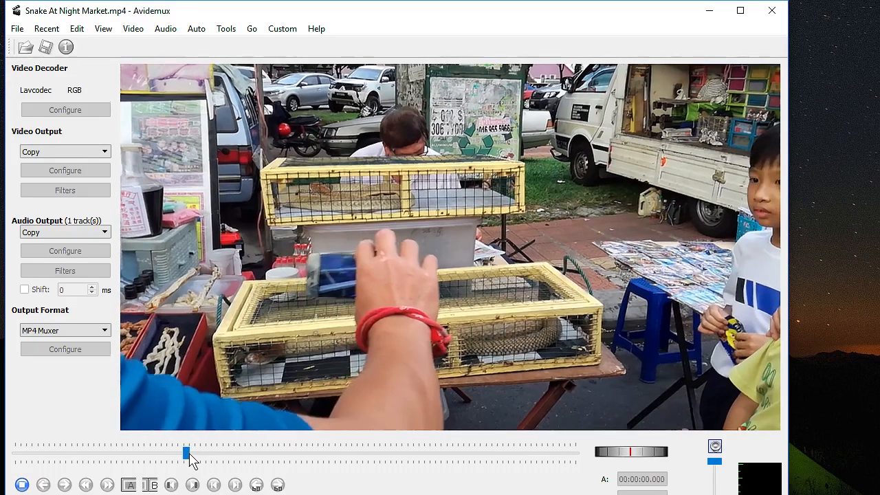
drag(187, 453, 222, 452)
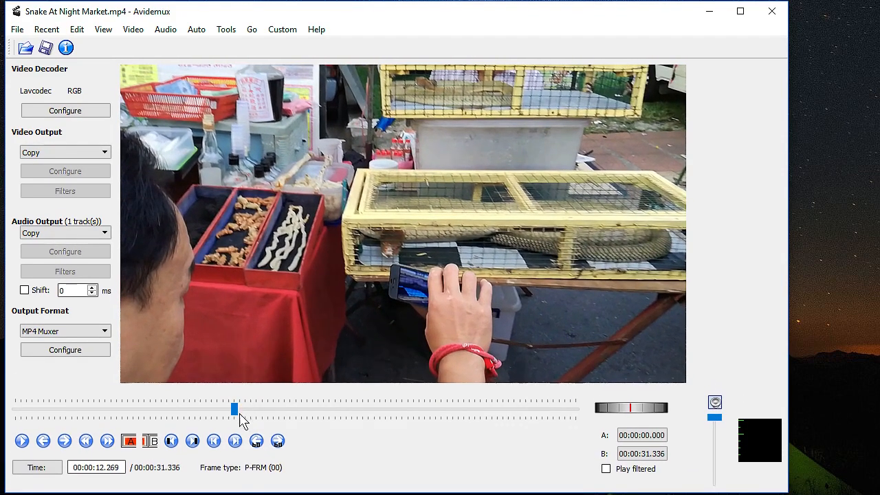
Place the start marker A at 00:00:11.307 where the snake cage scene begins
click(129, 440)
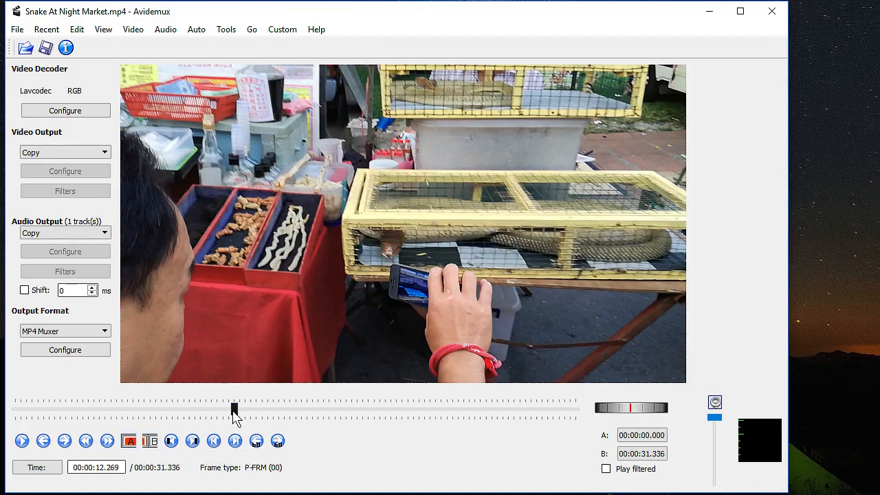
drag(234, 409, 217, 410)
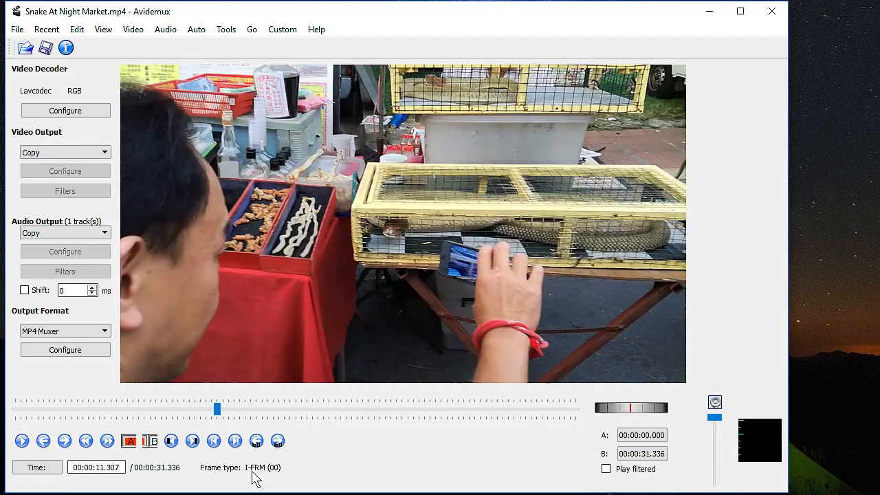
mouse_move(190, 341)
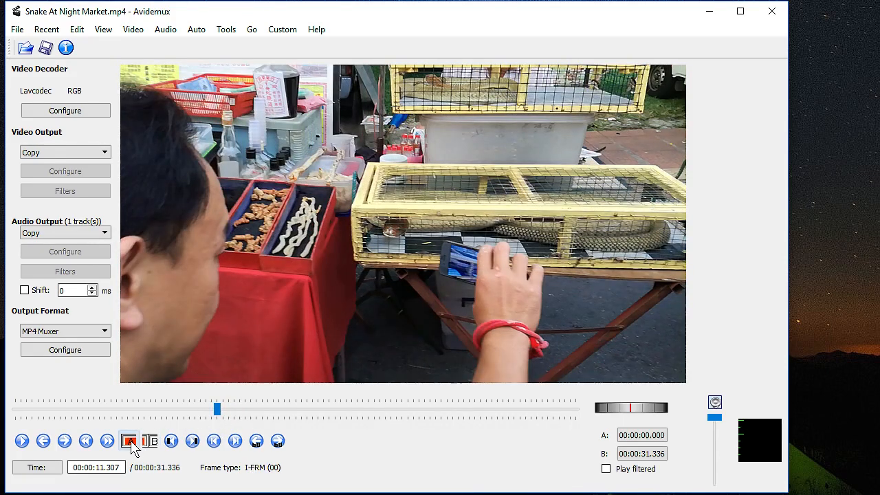
mouse_move(129, 440)
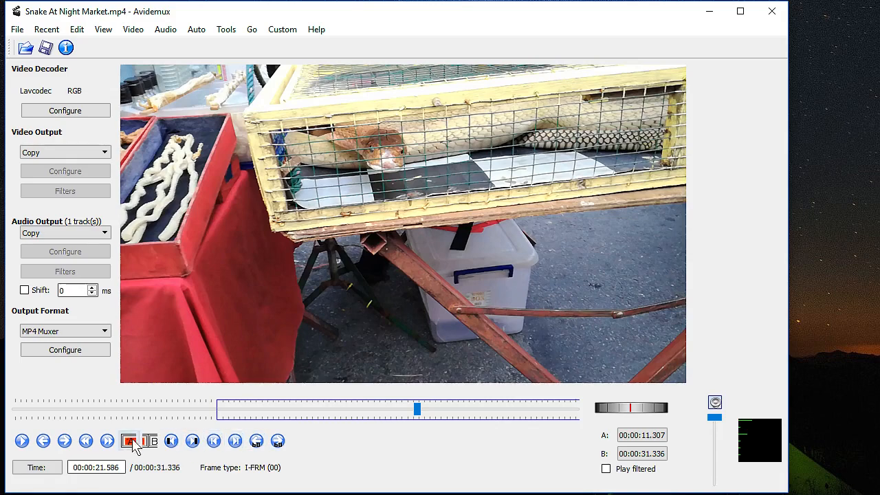
Step through keyframes to 00:00:21.586 and place the end marker B there
click(107, 440)
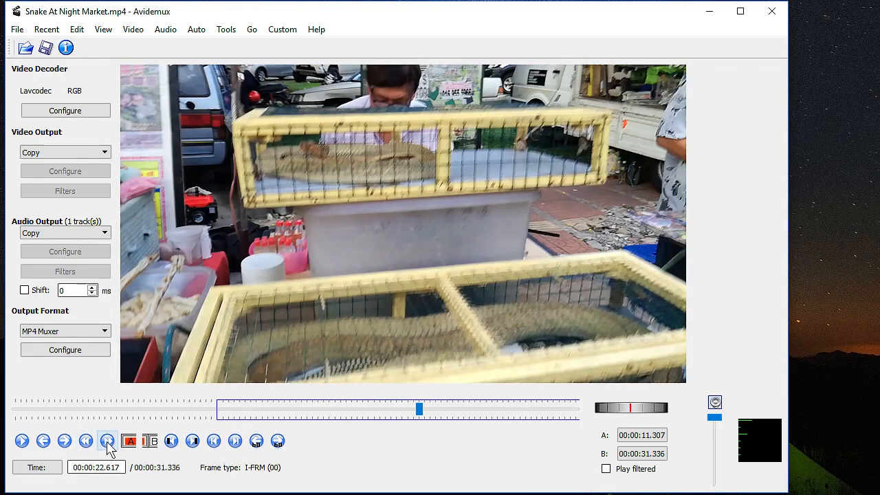
click(86, 440)
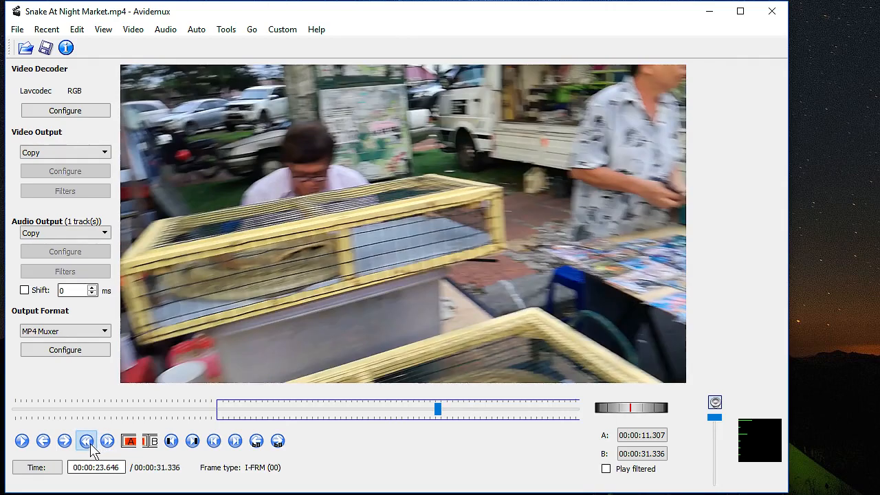
click(85, 440)
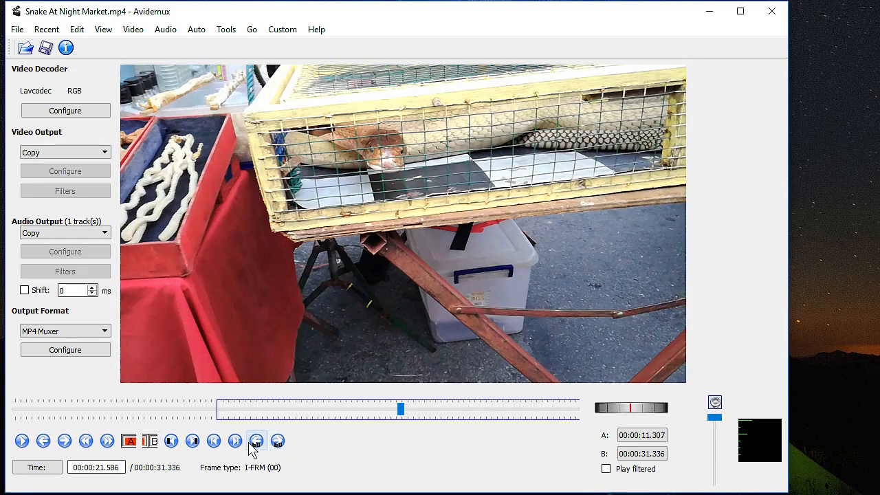
click(148, 440)
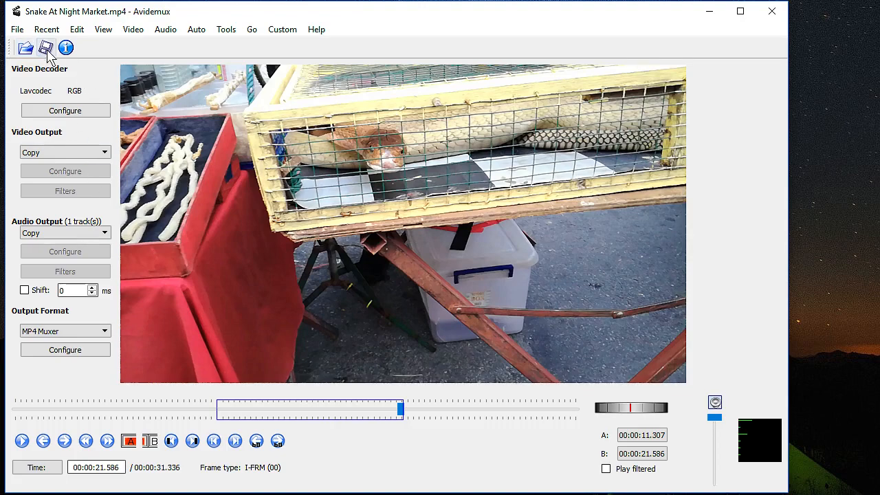
mouse_move(47, 48)
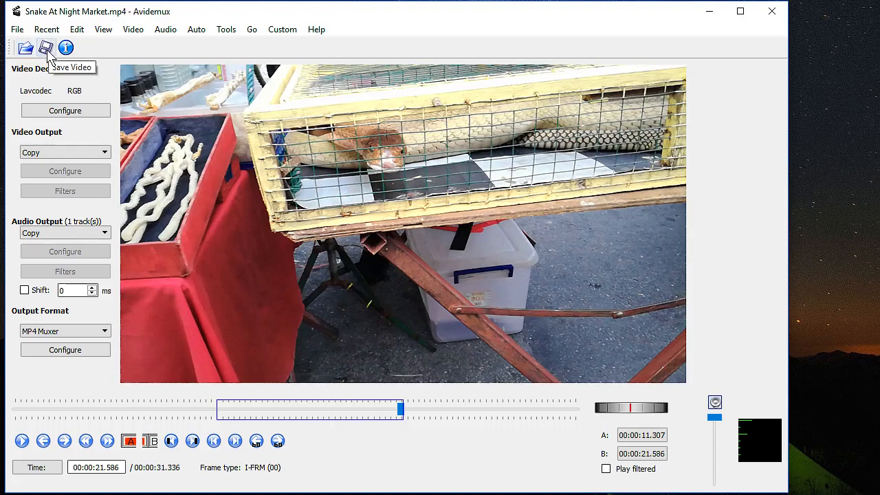
Save the trimmed clip as 'Snake At Night Market (Edited)' and dismiss the Done message
click(46, 47)
text(Snake At Night Market (Edite)
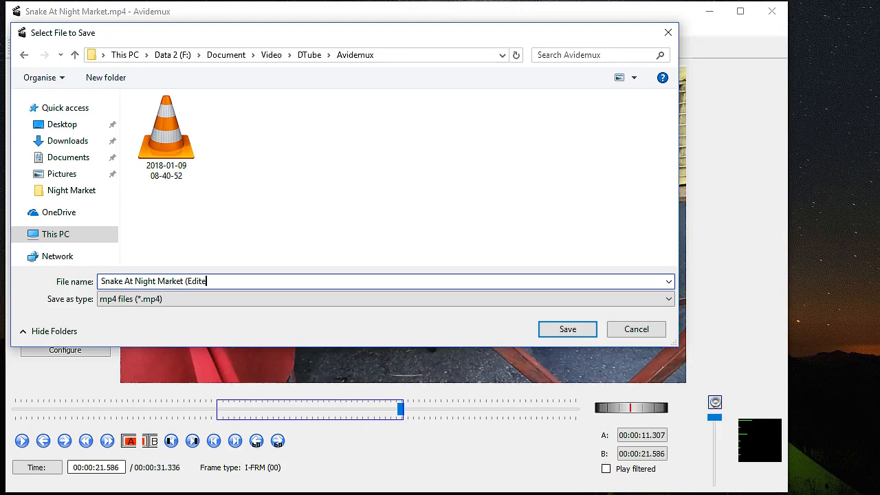
text(d))
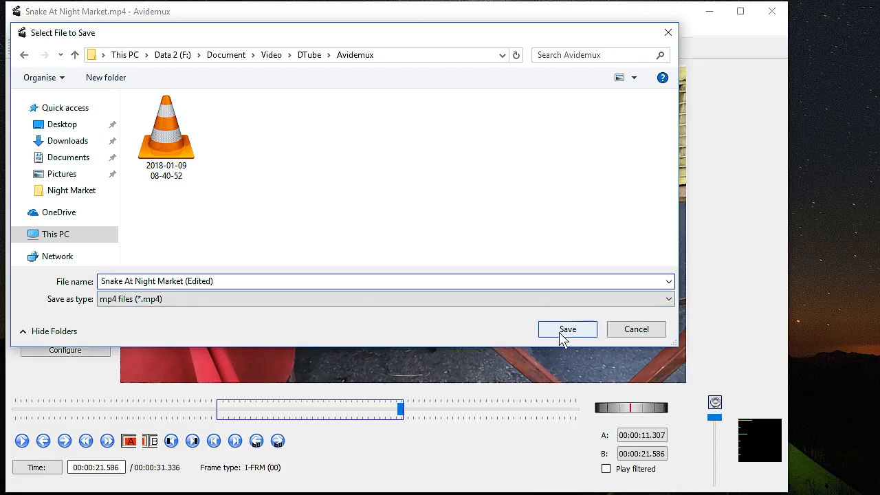
click(567, 329)
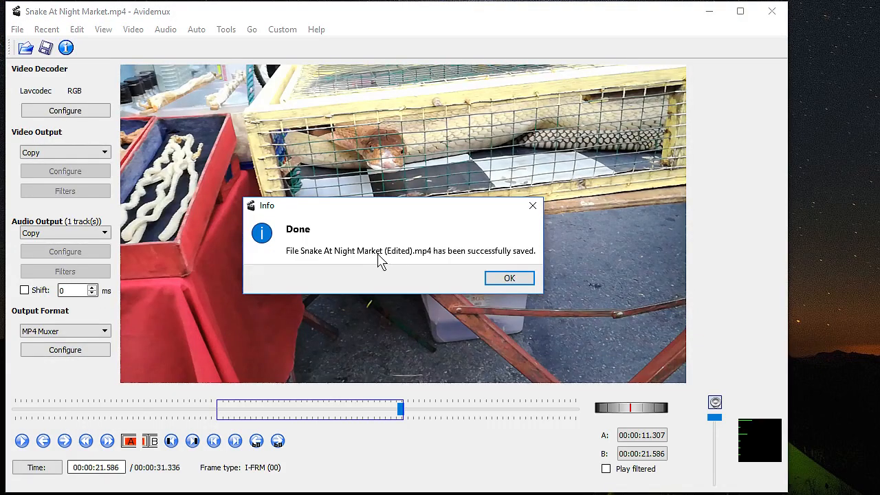
click(509, 278)
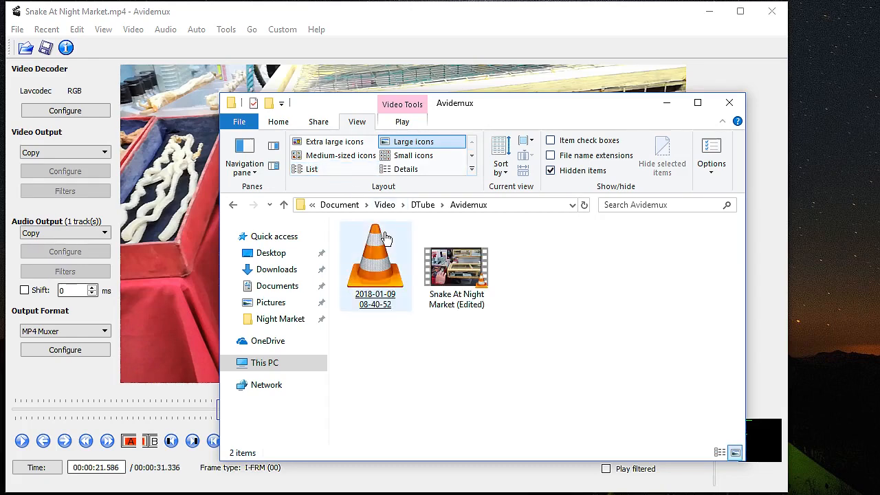
Show the folder as a list and play Snake At Night Market (Edited) in VLC
click(313, 168)
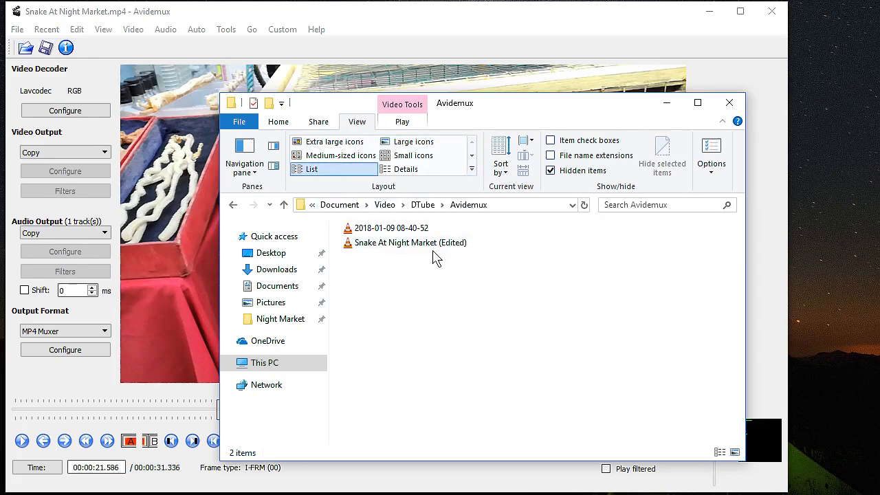
click(410, 242)
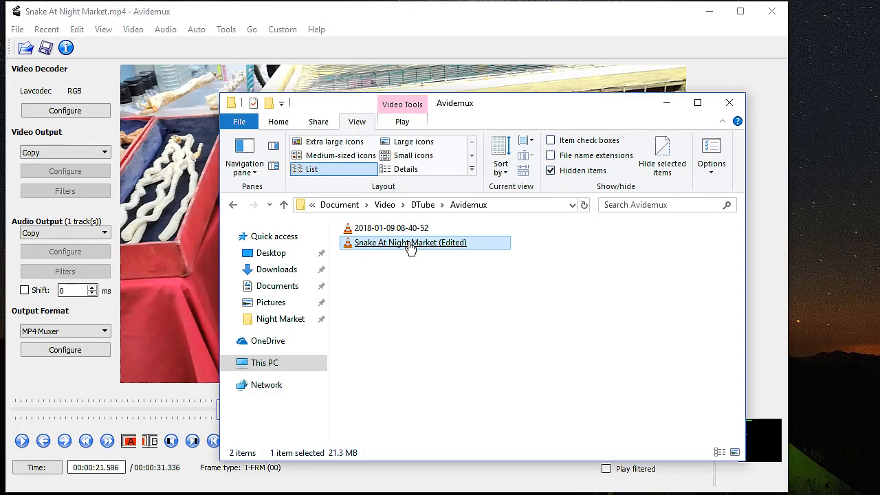
double_click(410, 242)
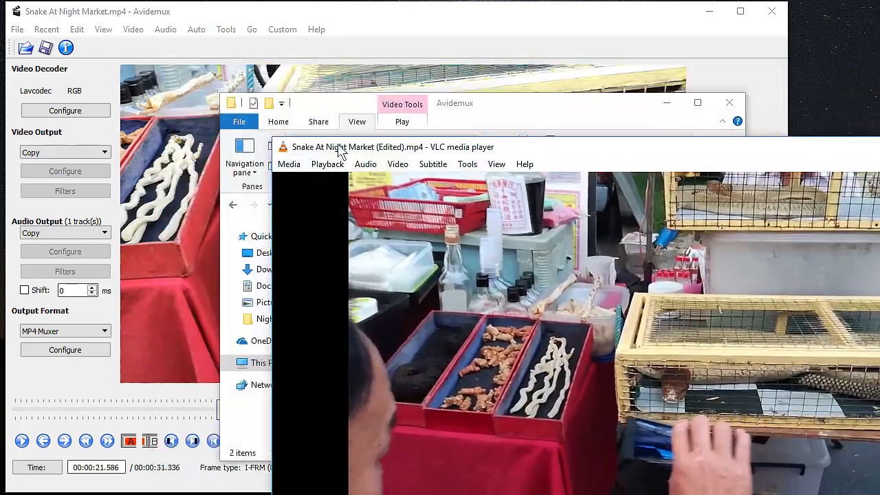